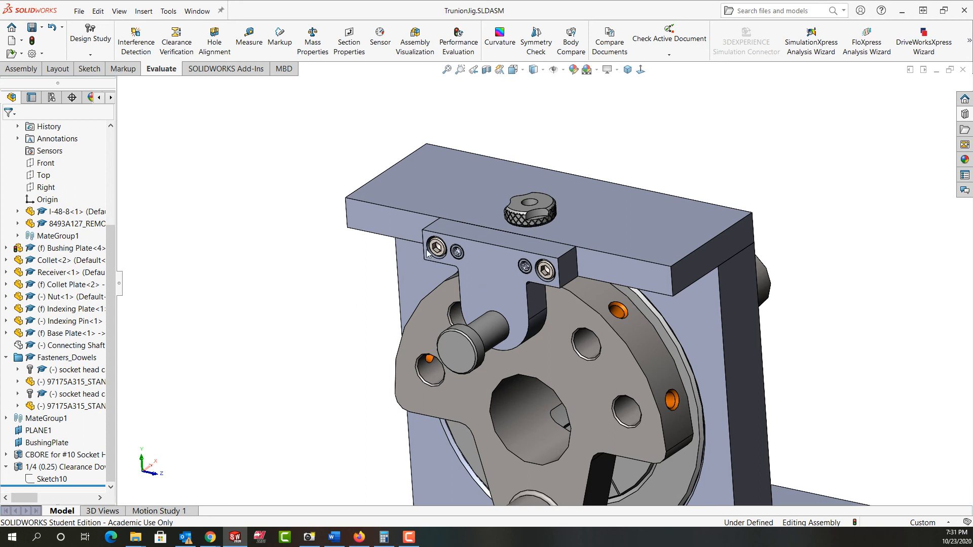
mouse_move(437, 255)
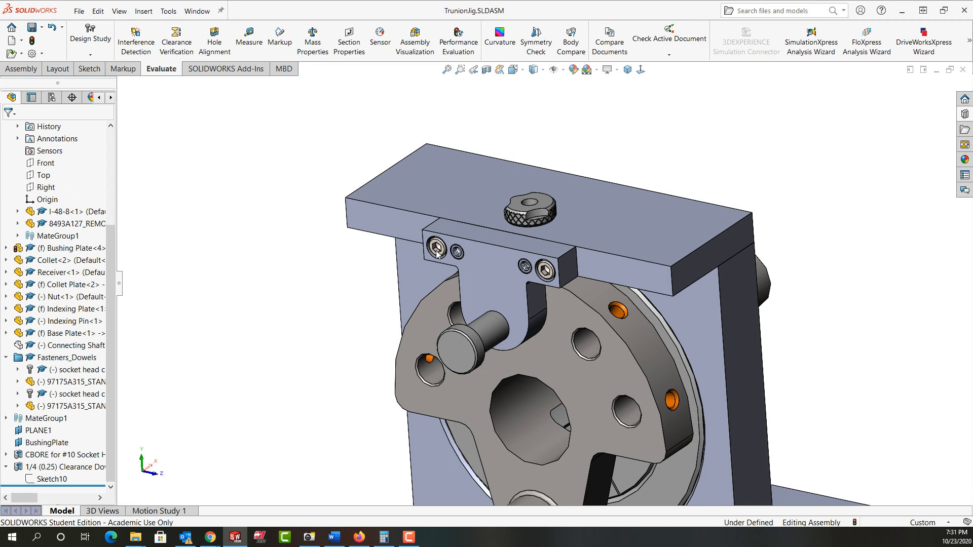
mouse_move(460, 218)
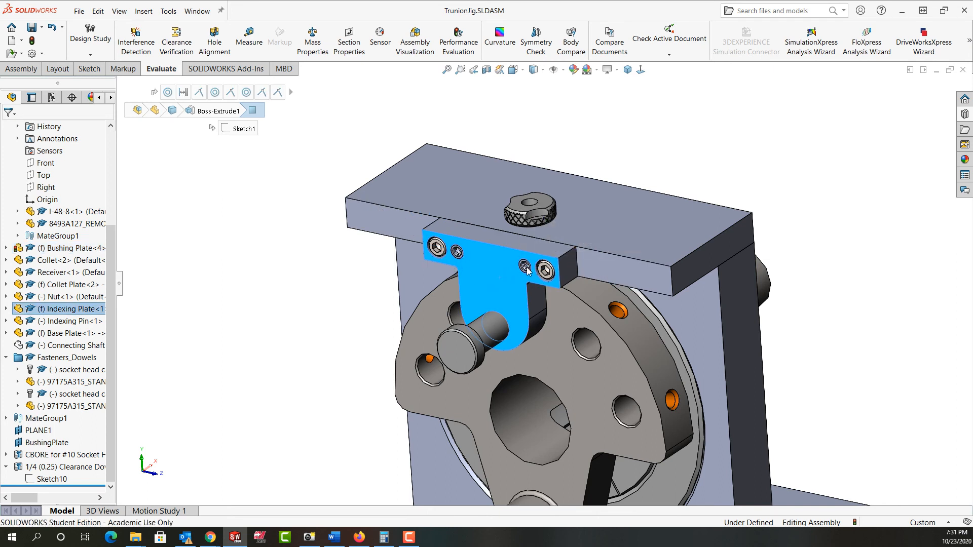
mouse_move(508, 284)
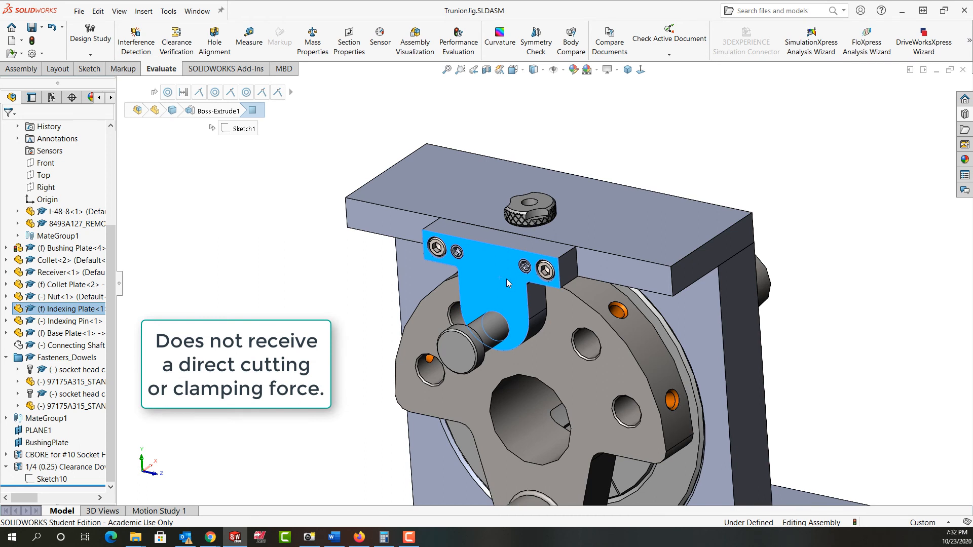
mouse_move(535, 238)
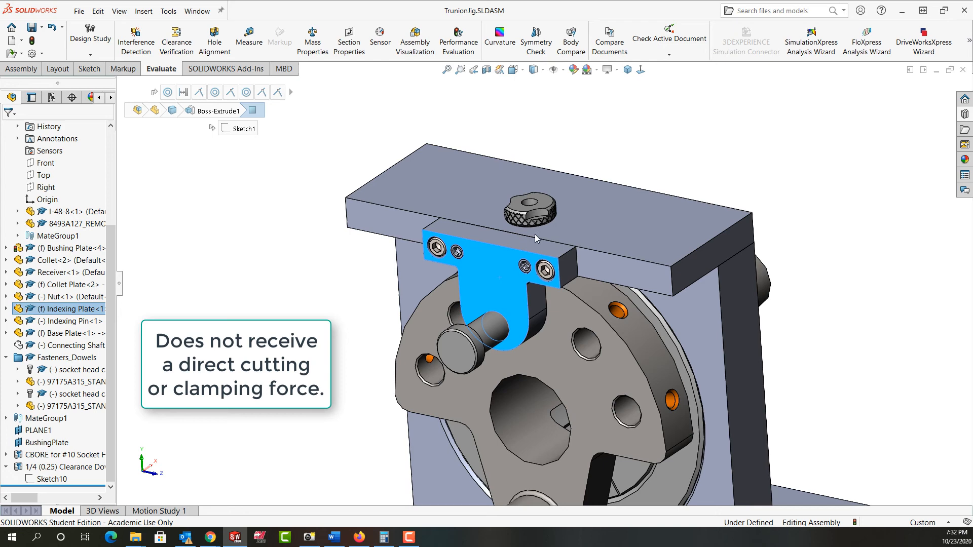
- Zoom in on the indexing plate and bring up its quick options toolbar
scroll("up", 3)
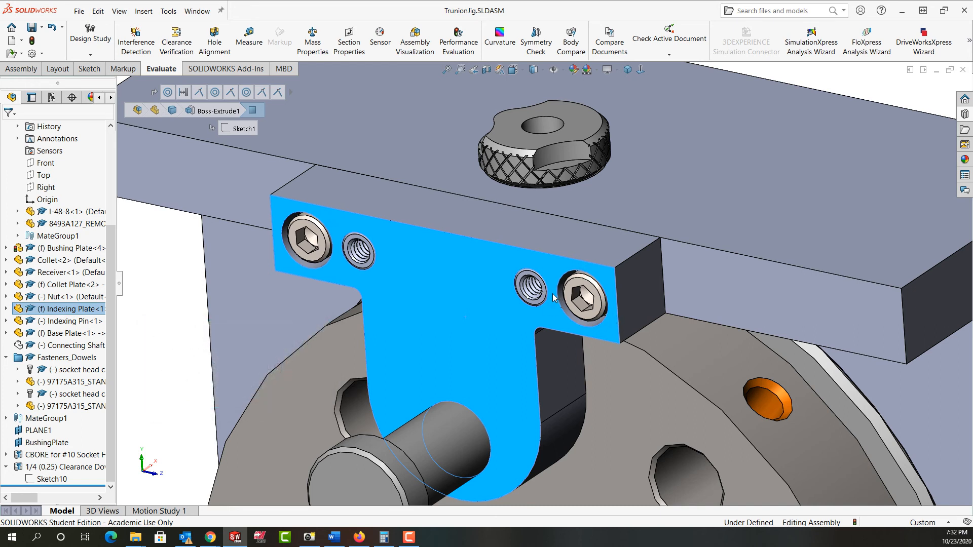
mouse_move(176, 320)
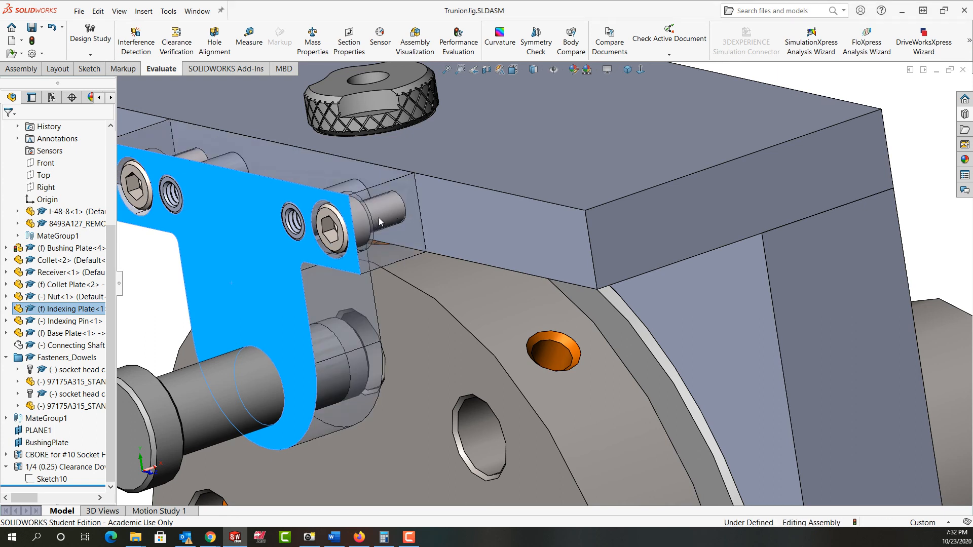
mouse_move(366, 222)
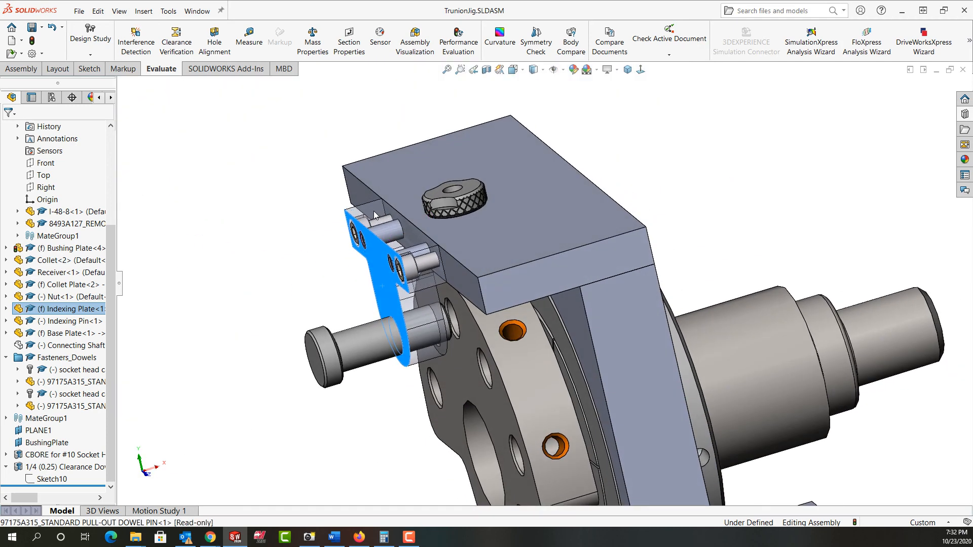
right_click(373, 214)
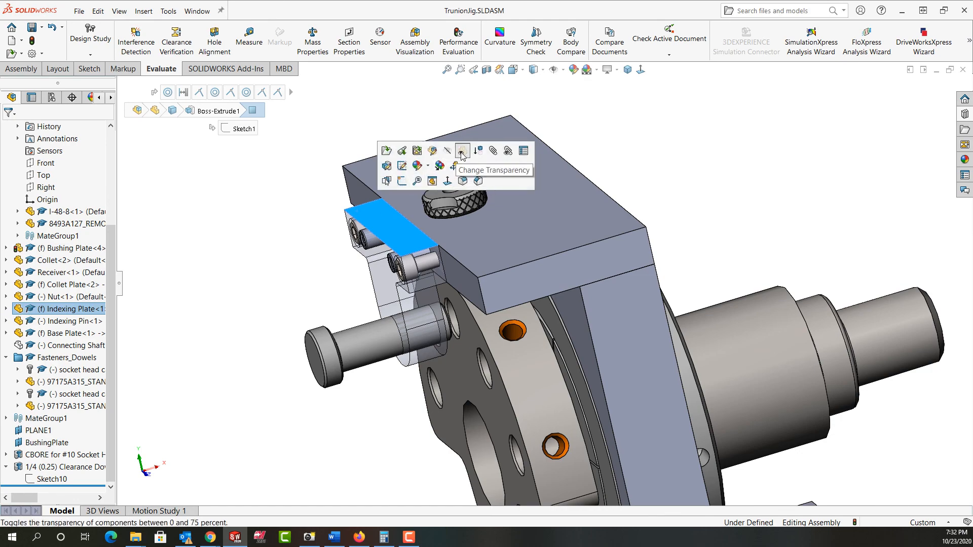
- Make the indexing plate transparent to expose its screws and dowel pins
left_click(462, 150)
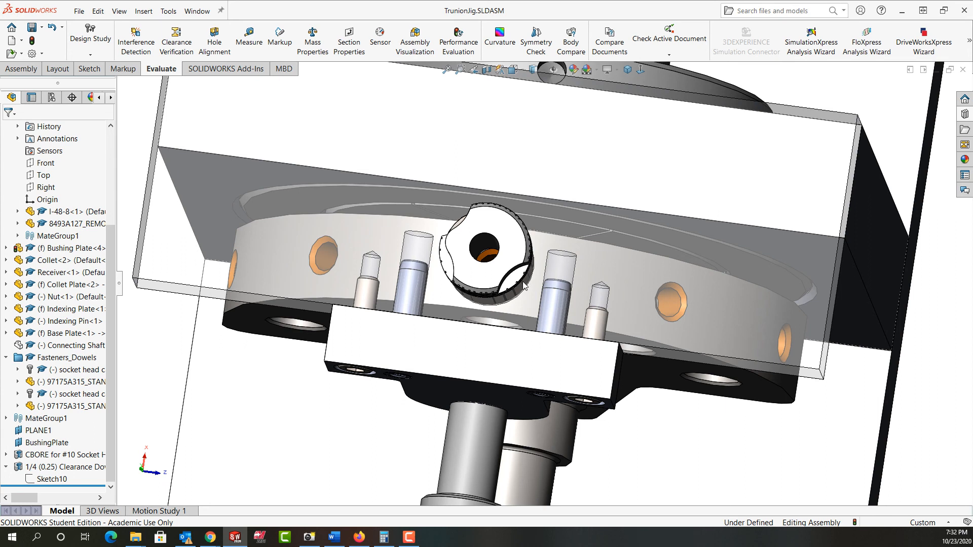
mouse_move(532, 275)
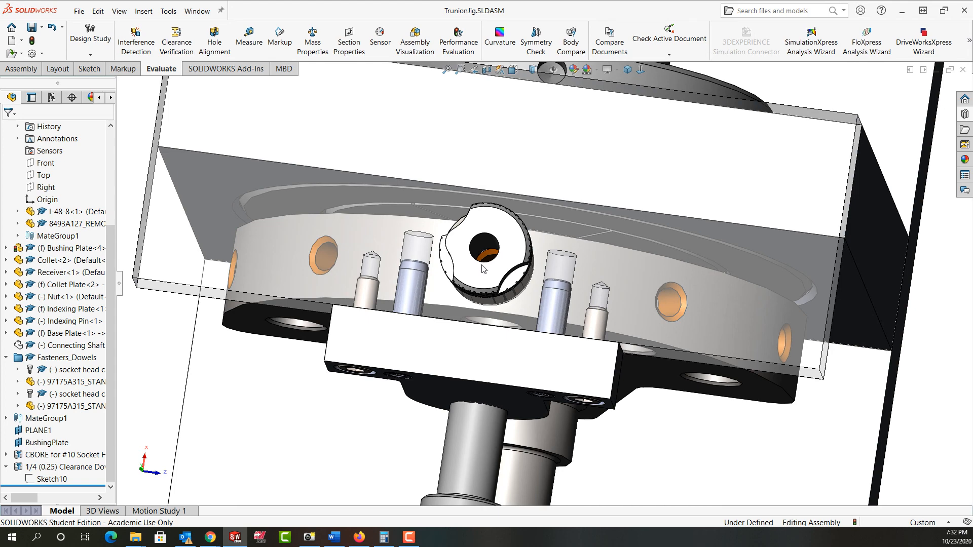
mouse_move(249, 38)
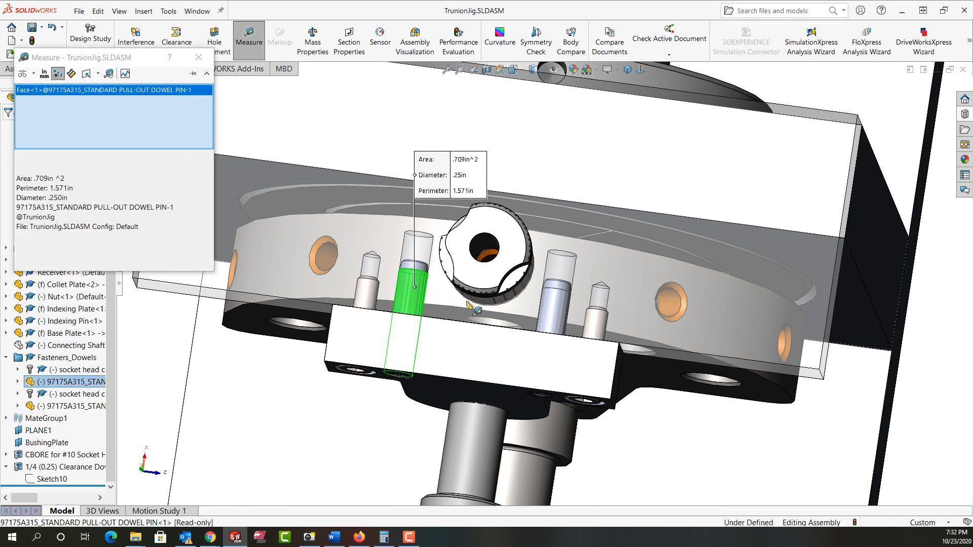
- Measure the 0.166 in dowel-pin-to-bushing clearance, then close Measure
left_click(490, 248)
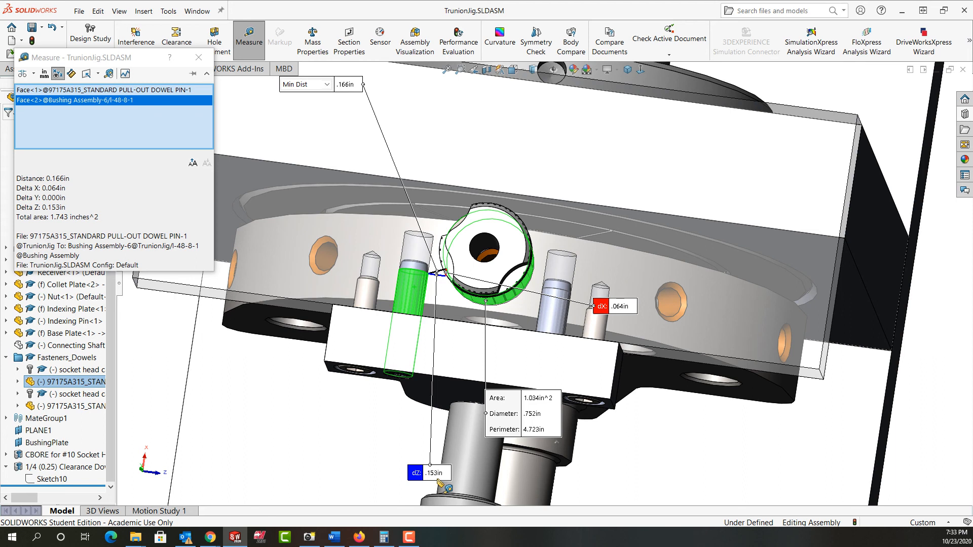
mouse_move(267, 195)
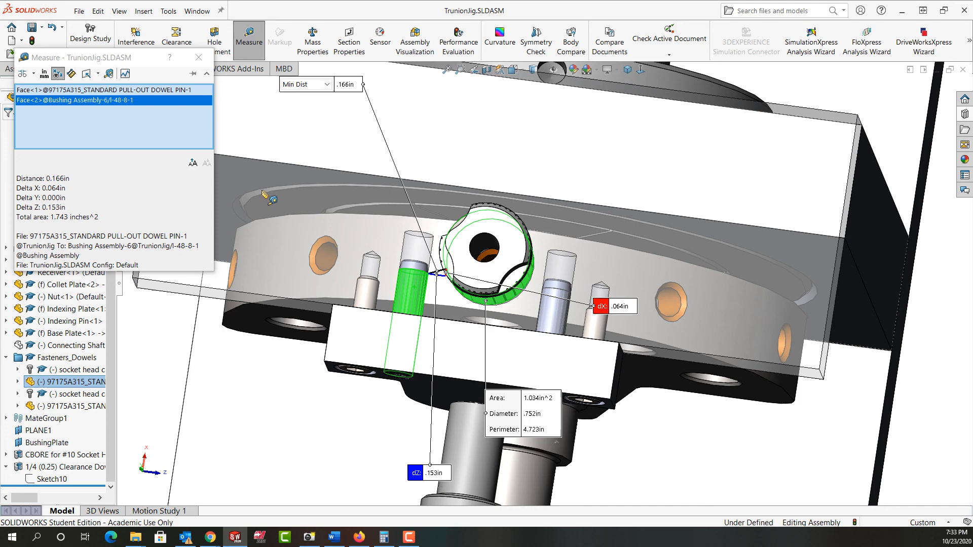
mouse_move(242, 127)
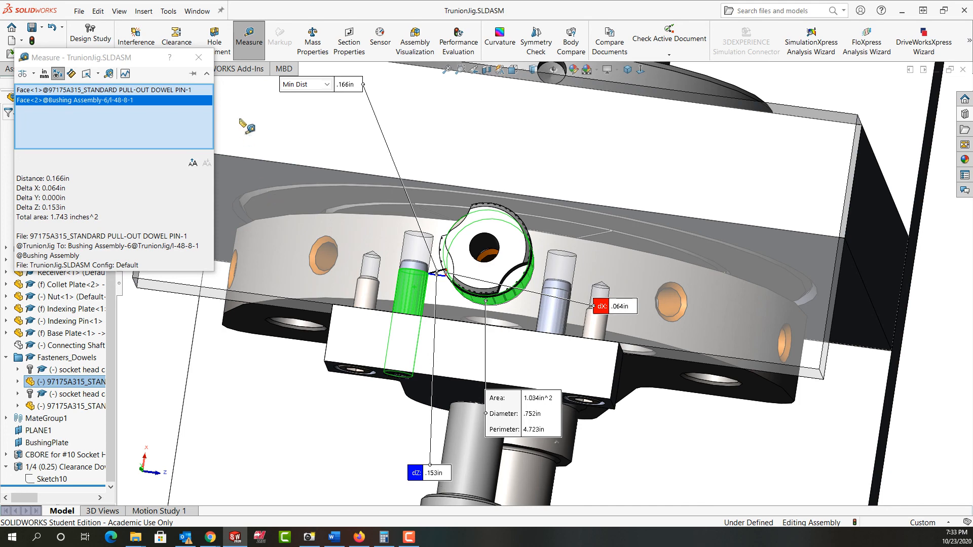
left_click(199, 57)
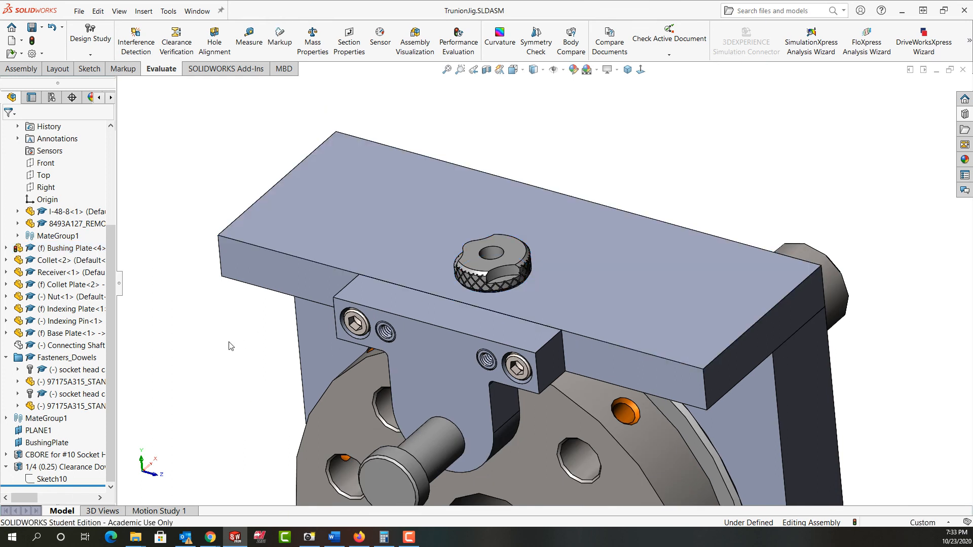
mouse_move(422, 354)
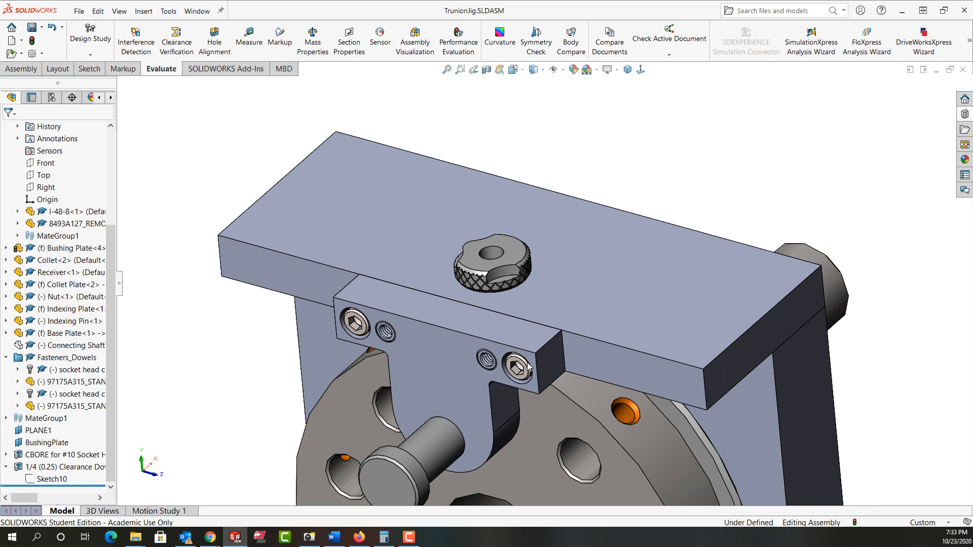
mouse_move(531, 375)
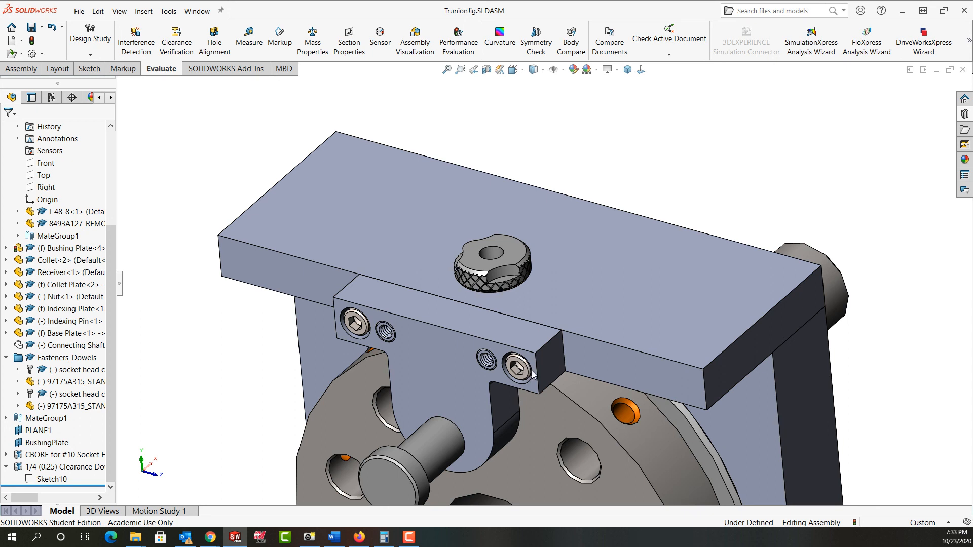
mouse_move(497, 375)
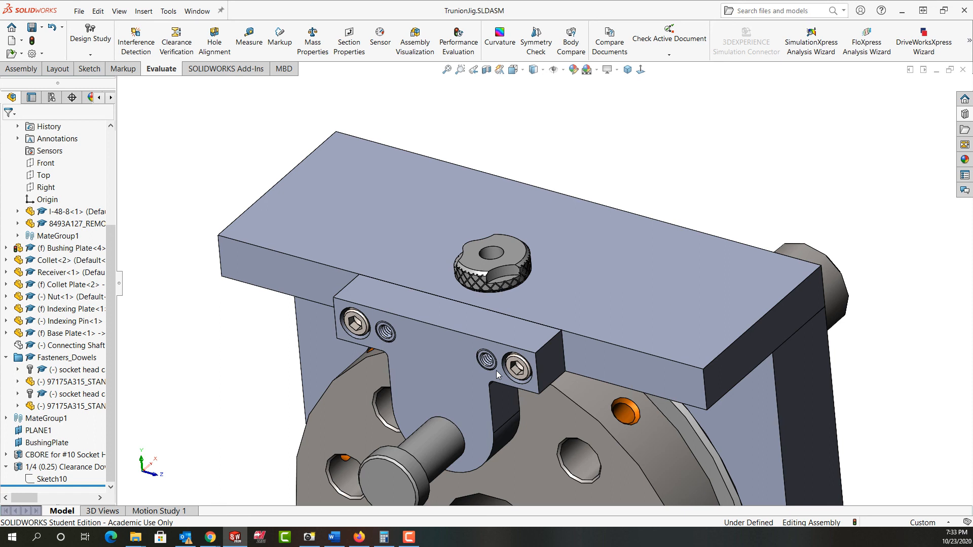
mouse_move(486, 363)
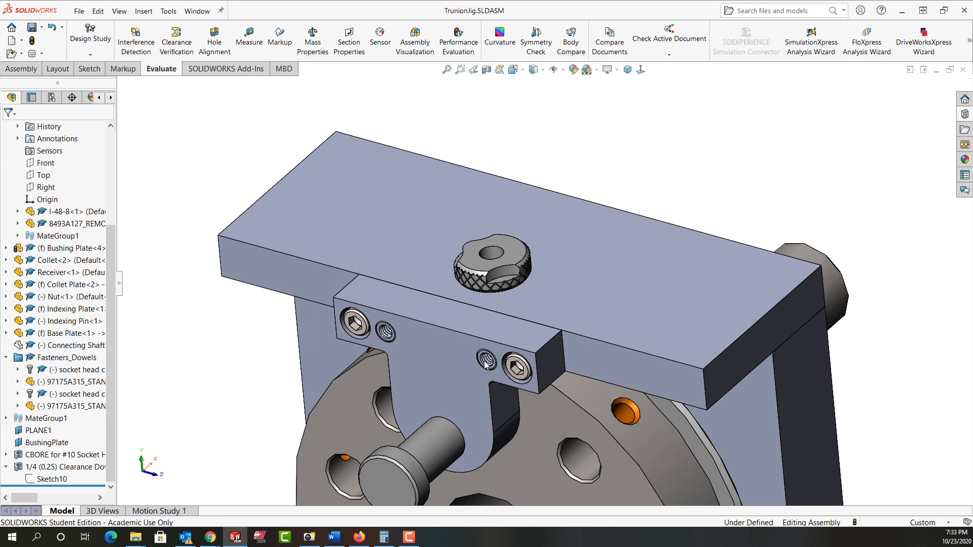
mouse_move(496, 356)
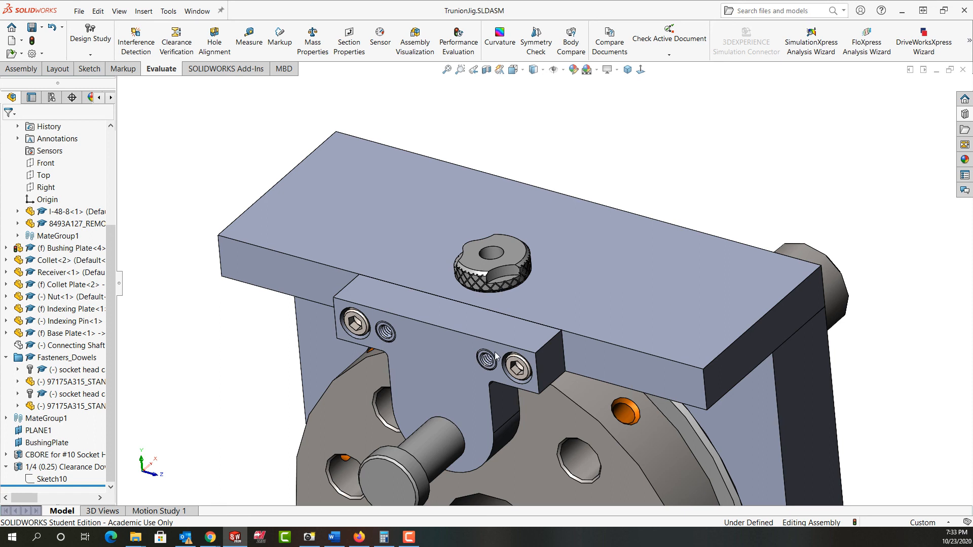
mouse_move(588, 281)
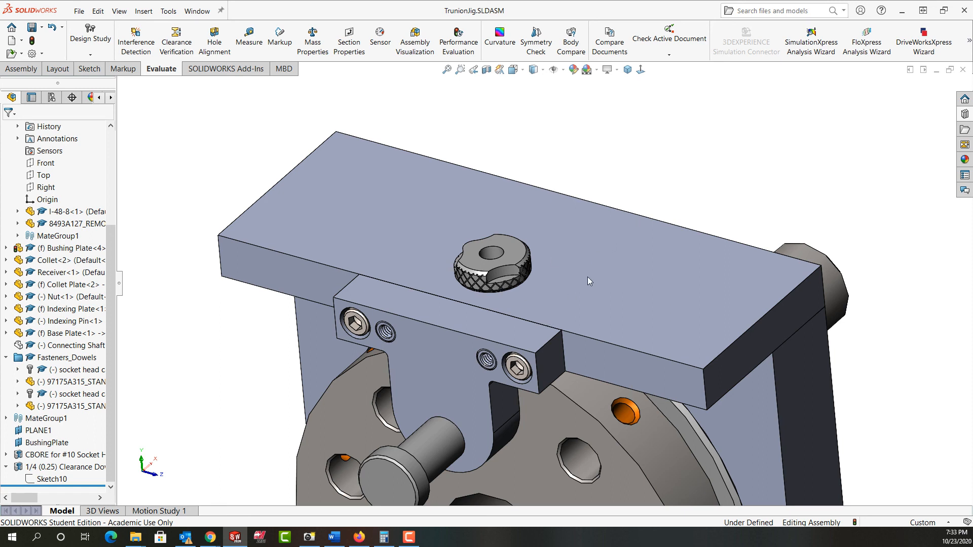
mouse_move(517, 357)
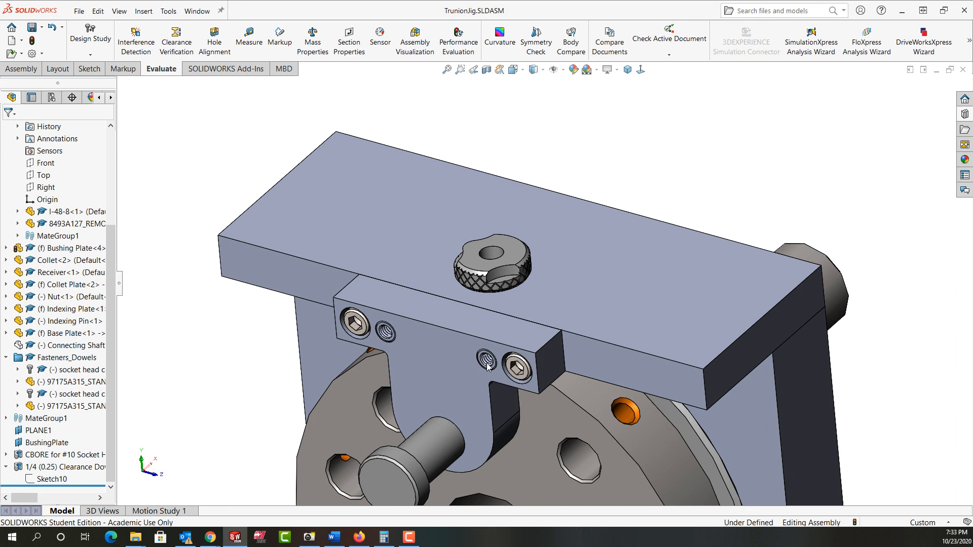
mouse_move(475, 367)
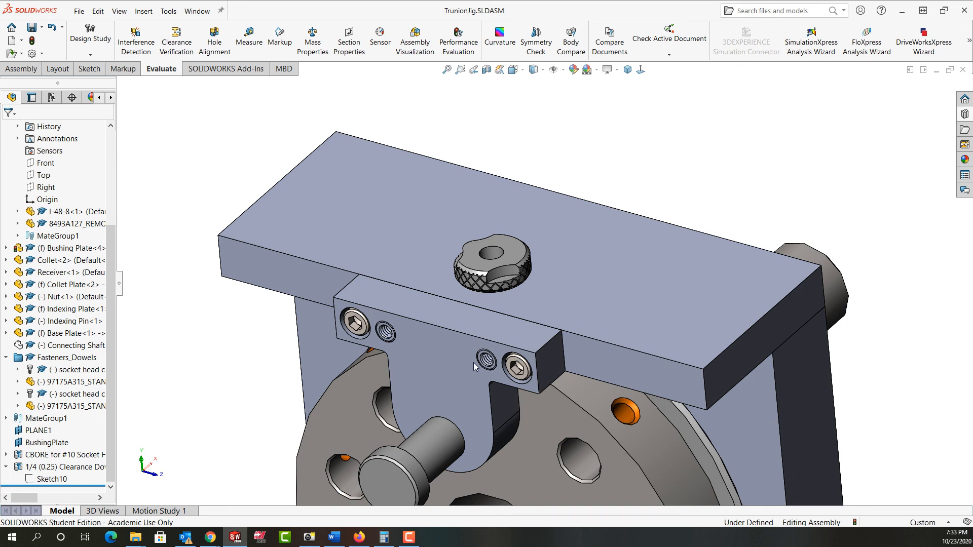
mouse_move(450, 355)
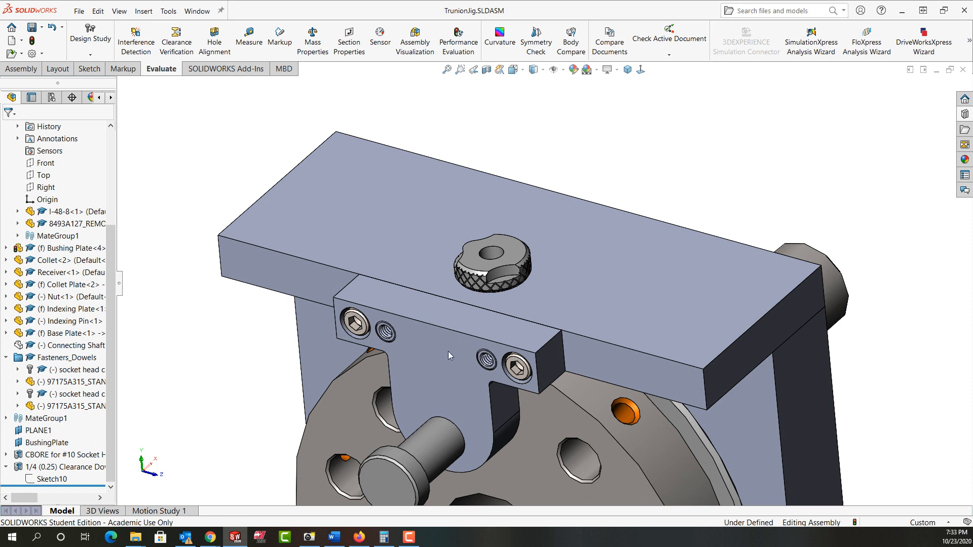
mouse_move(467, 351)
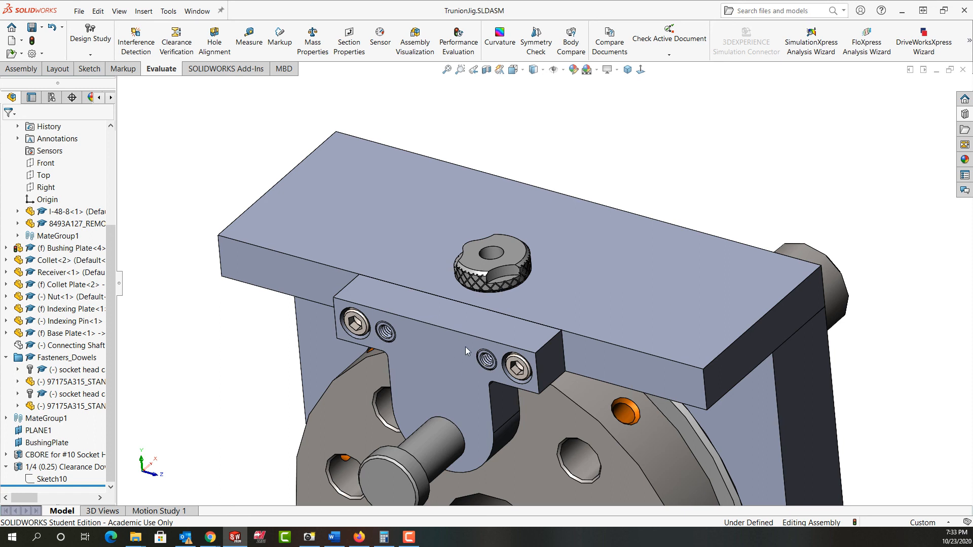
mouse_move(591, 362)
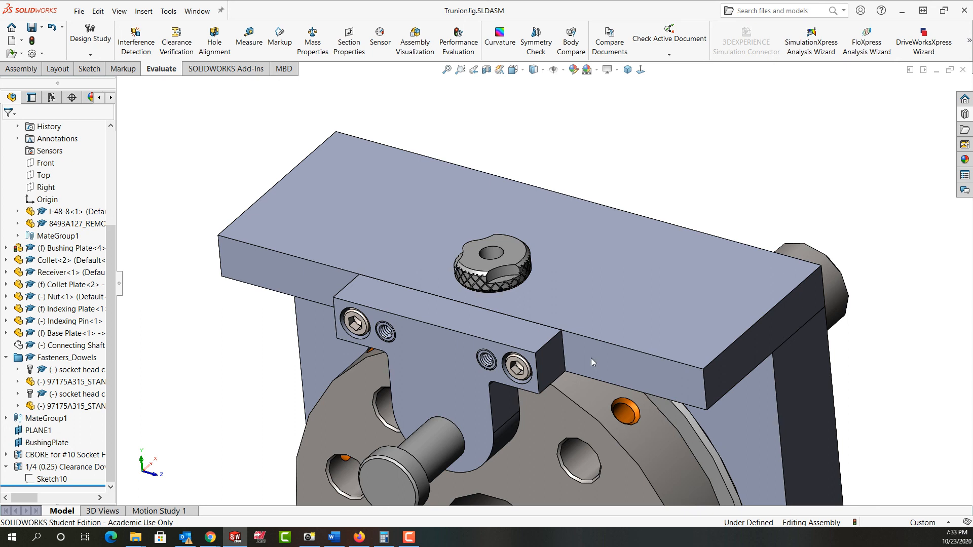
- Select the bushing plate to review its 0.2490–0.2499 press-fit dowel holes
left_click(592, 363)
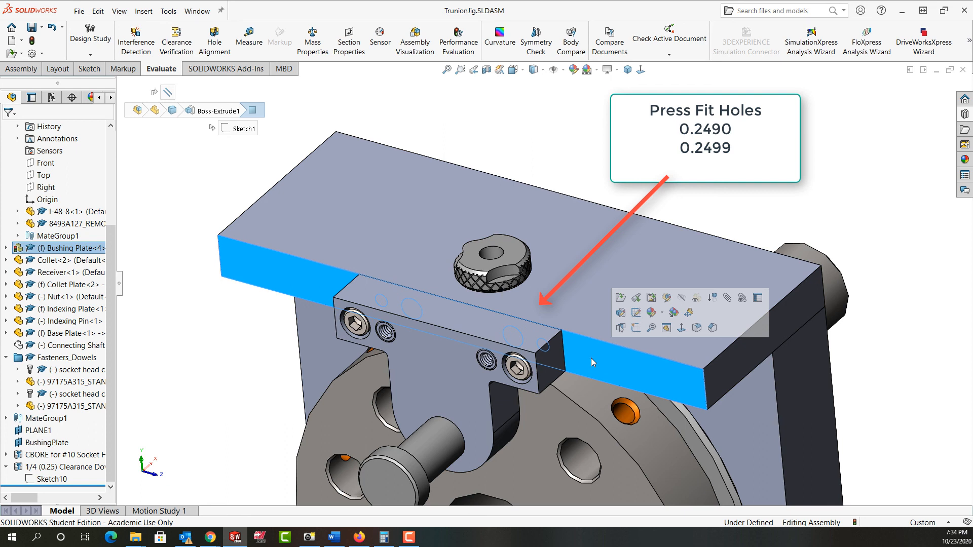
mouse_move(593, 357)
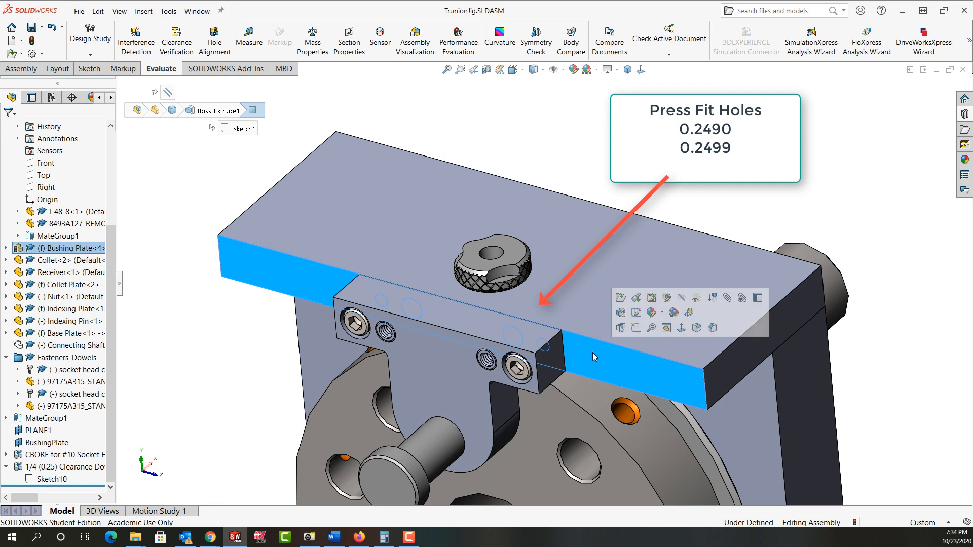
mouse_move(590, 352)
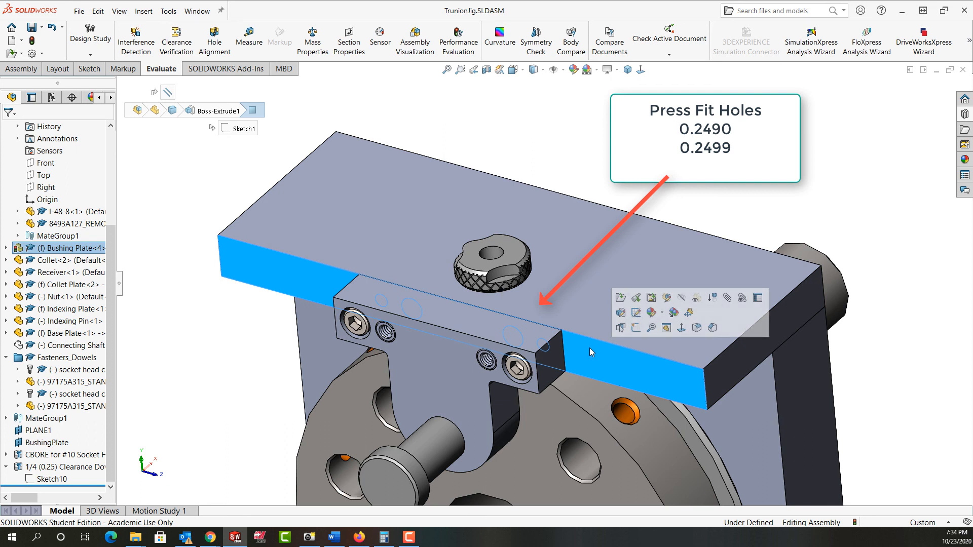
mouse_move(599, 358)
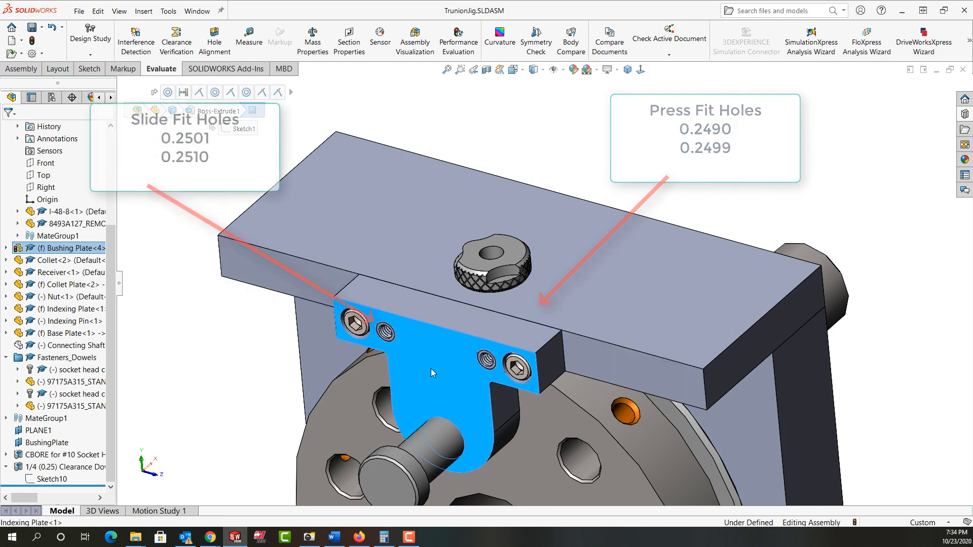
- Select the indexing plate to review its 0.2501–0.2510 slide-fit holes
left_click(435, 373)
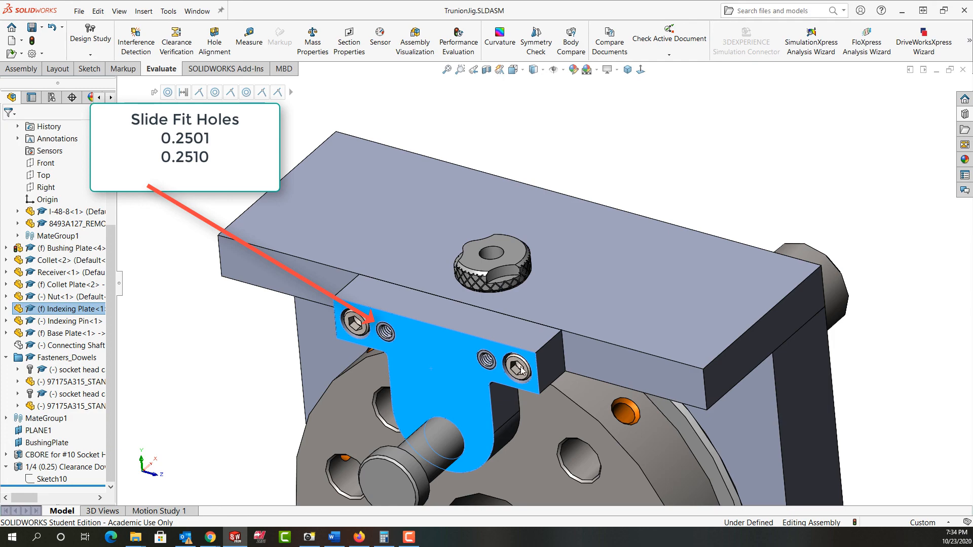
mouse_move(444, 363)
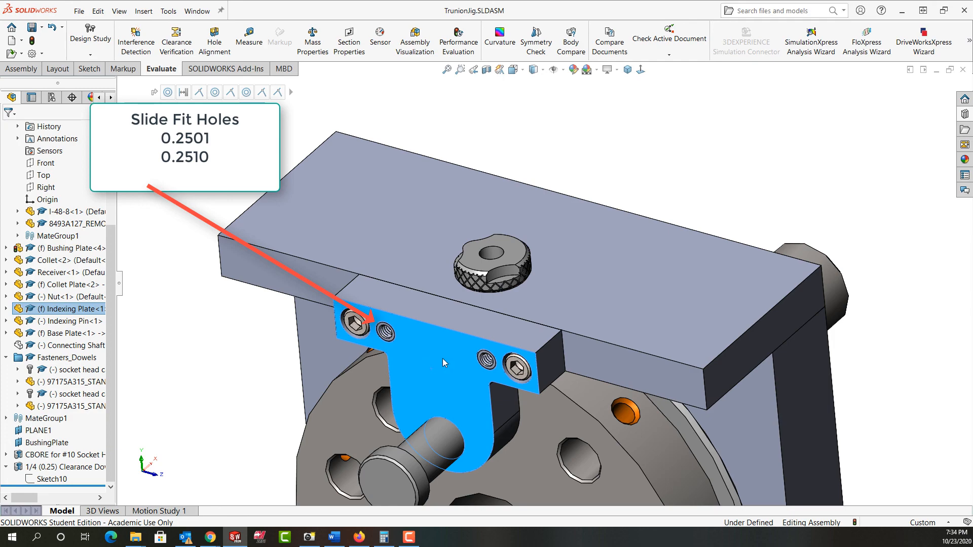